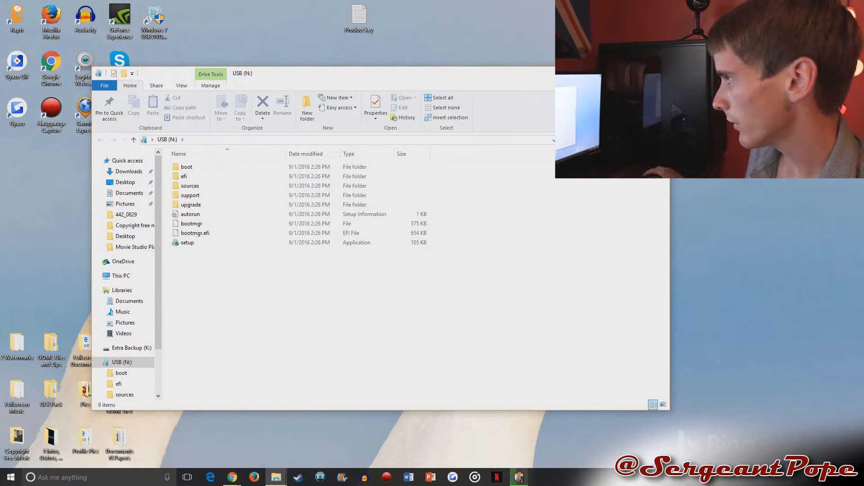
- Leave the USB (N:) folder and show This PC with all drives listed
click(190, 185)
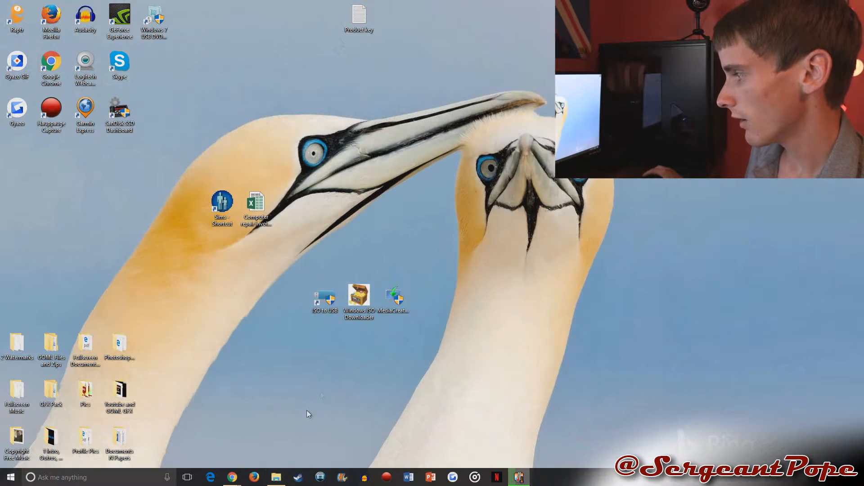
click(277, 477)
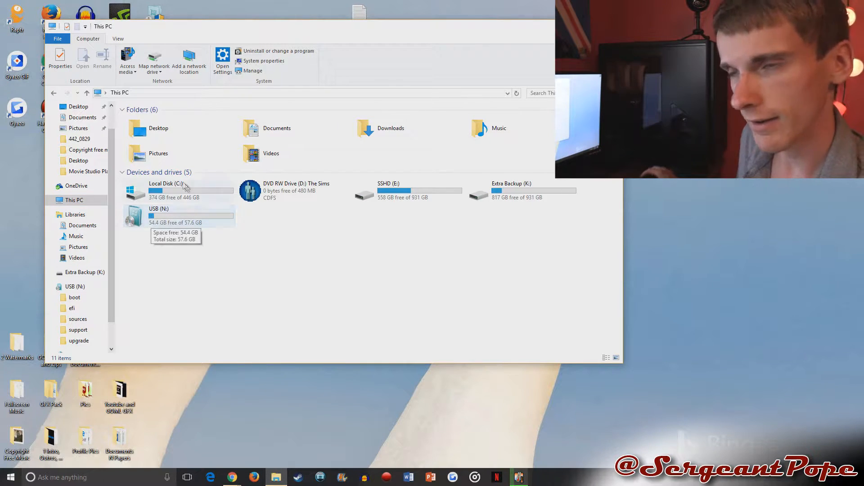
mouse_move(166, 216)
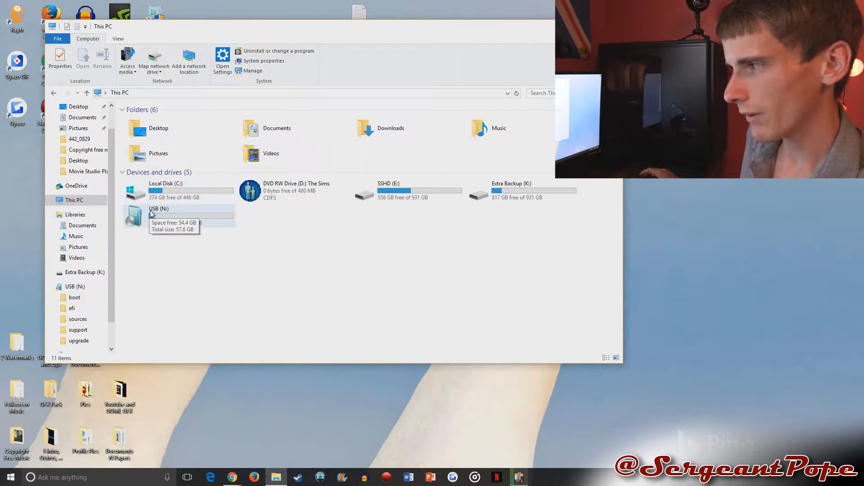
- Quick-format USB (N:) from its context menu with the NTFS file system
right_click(158, 215)
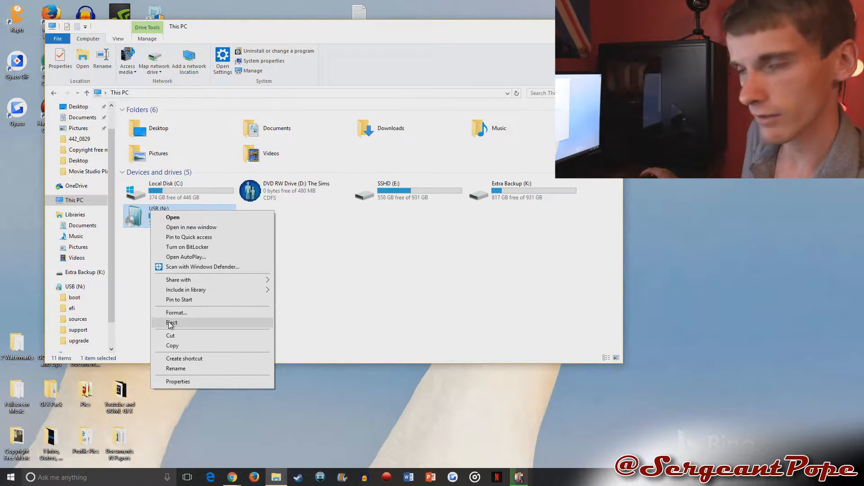
mouse_move(187, 316)
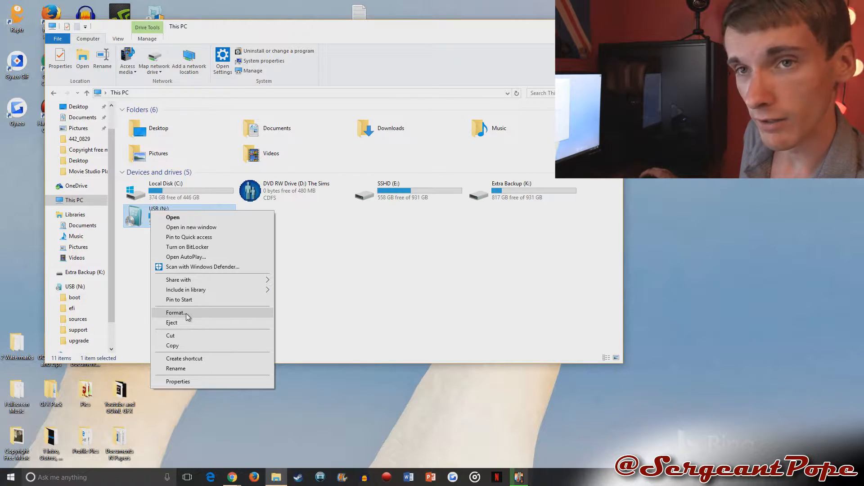
click(175, 313)
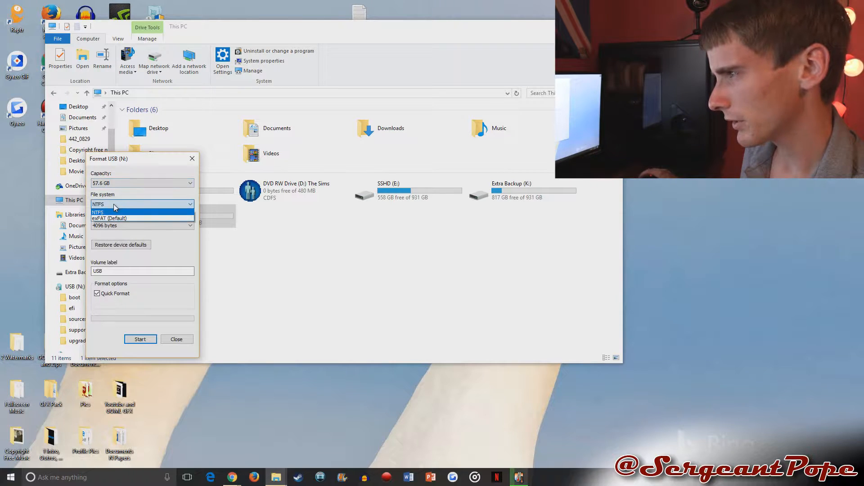
click(98, 213)
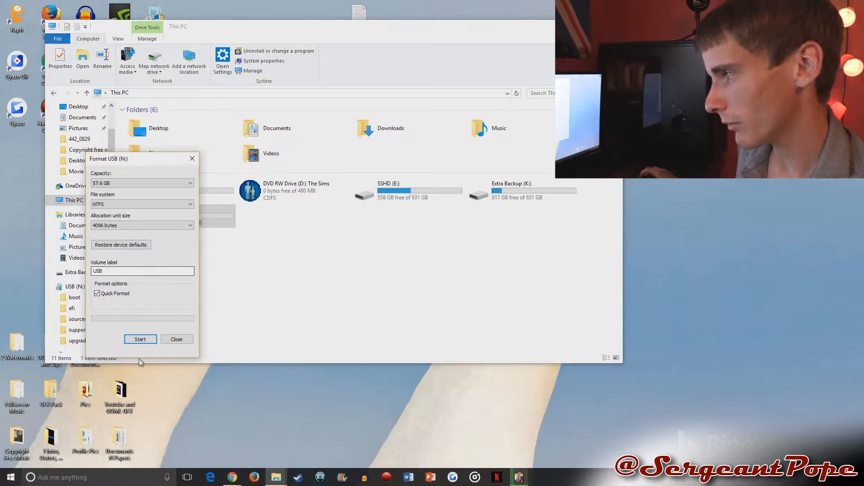
click(140, 339)
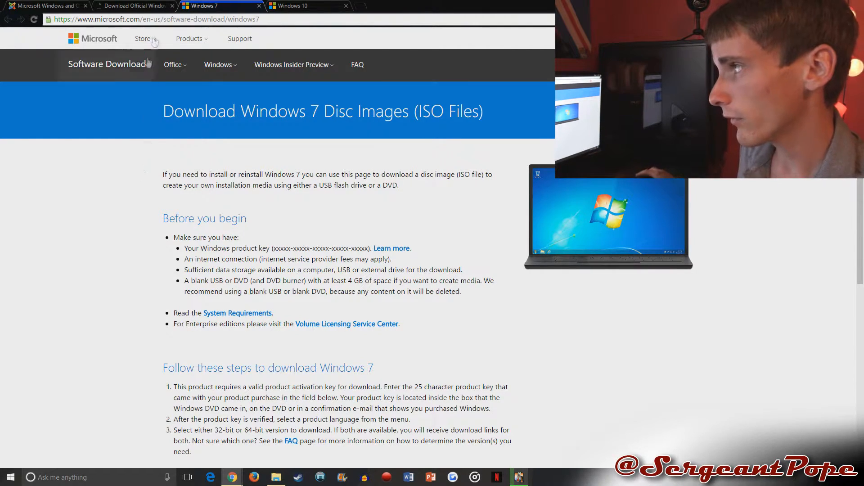
mouse_move(132, 129)
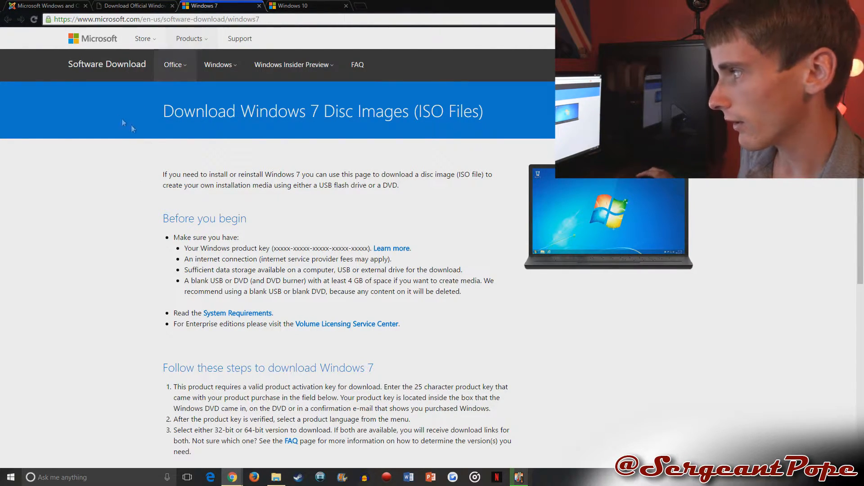
- Scroll down through Microsoft's Windows 7 disc image download page
scroll(down, 3)
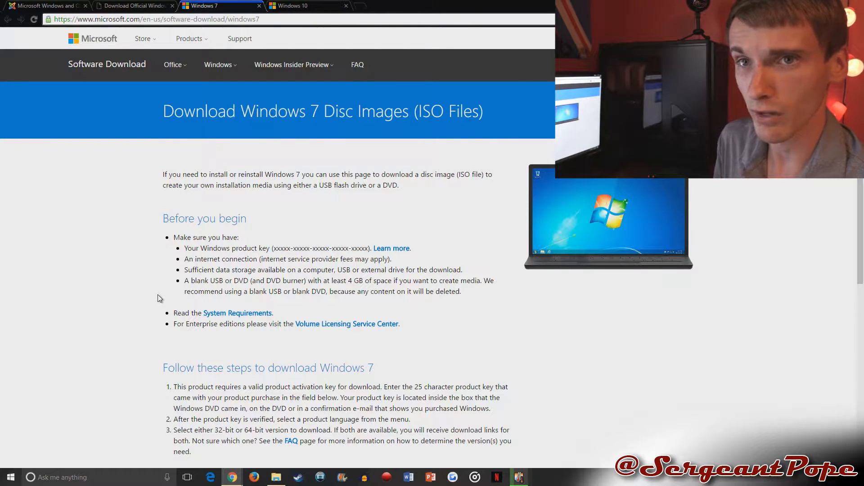
scroll(down, 3)
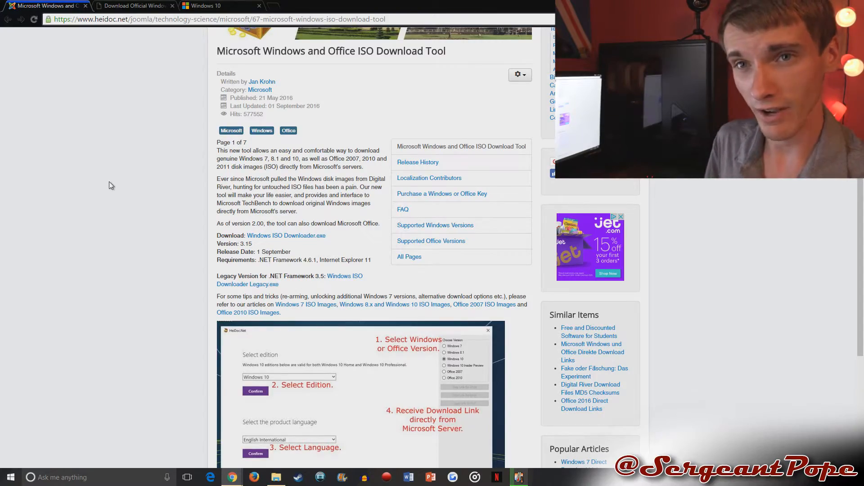
click(132, 5)
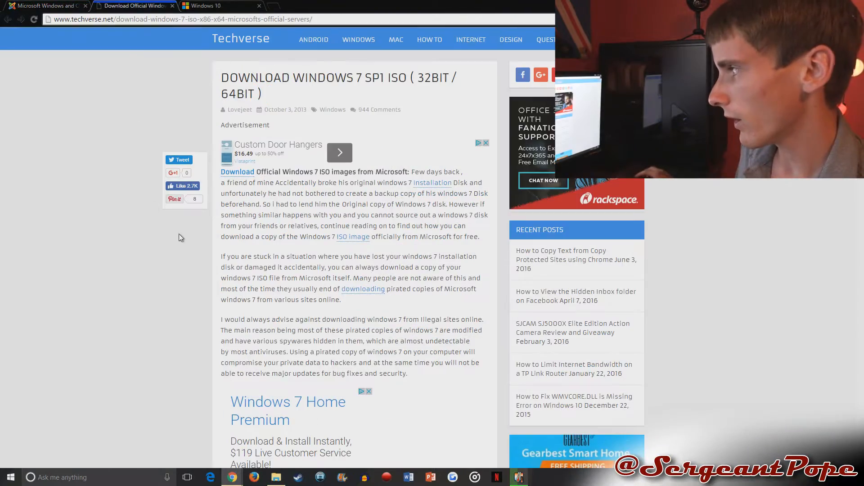
scroll(down, 3)
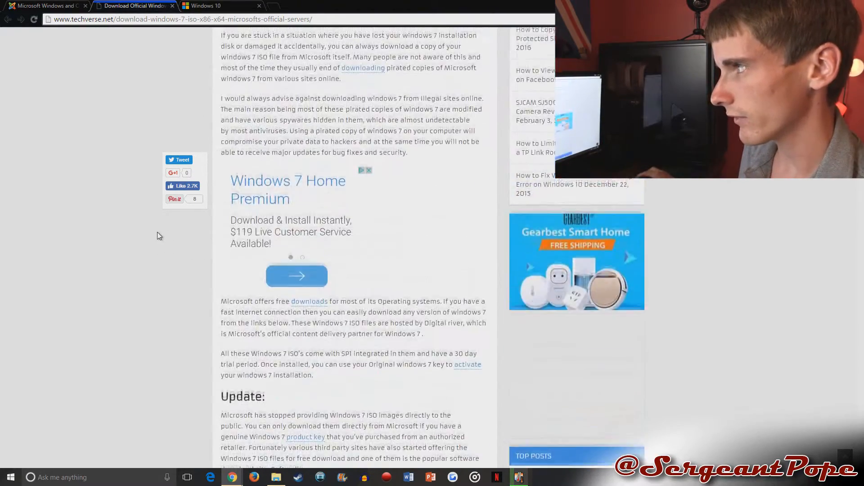
scroll(down, 3)
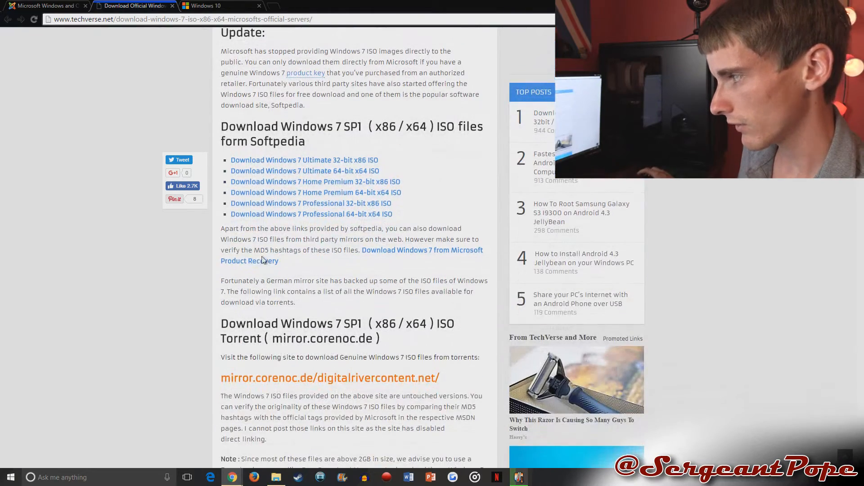
scroll(down, 3)
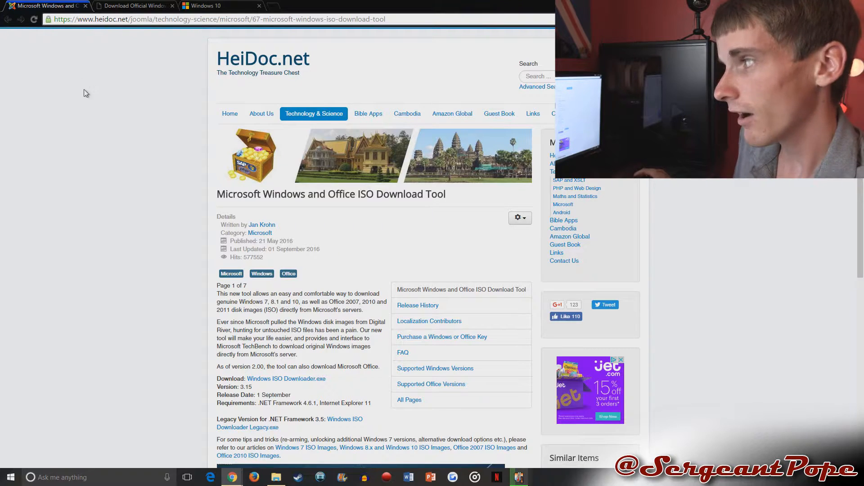
scroll(down, 3)
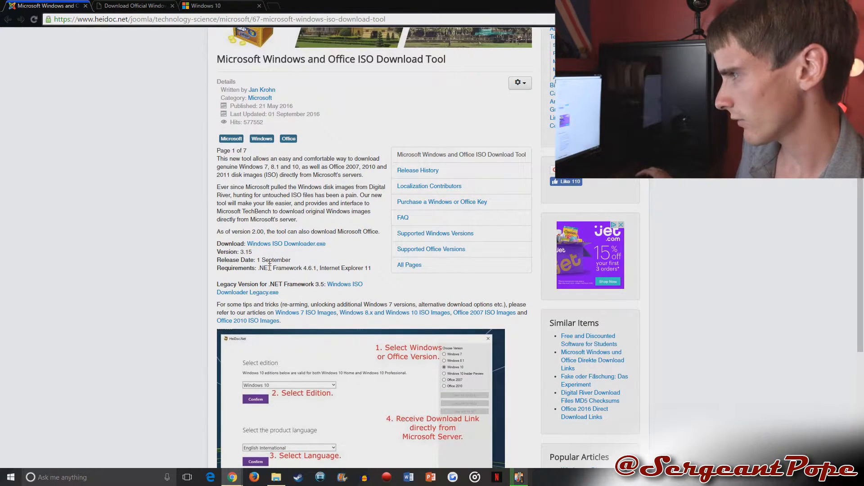
mouse_move(285, 244)
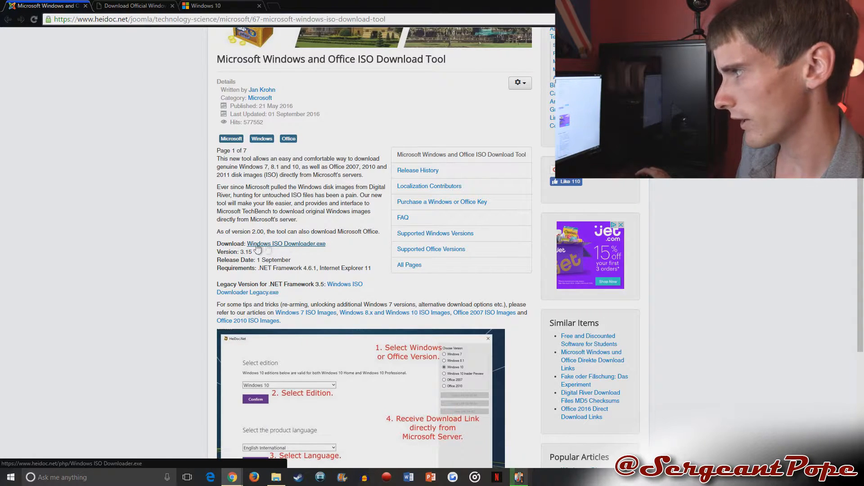
scroll(down, 3)
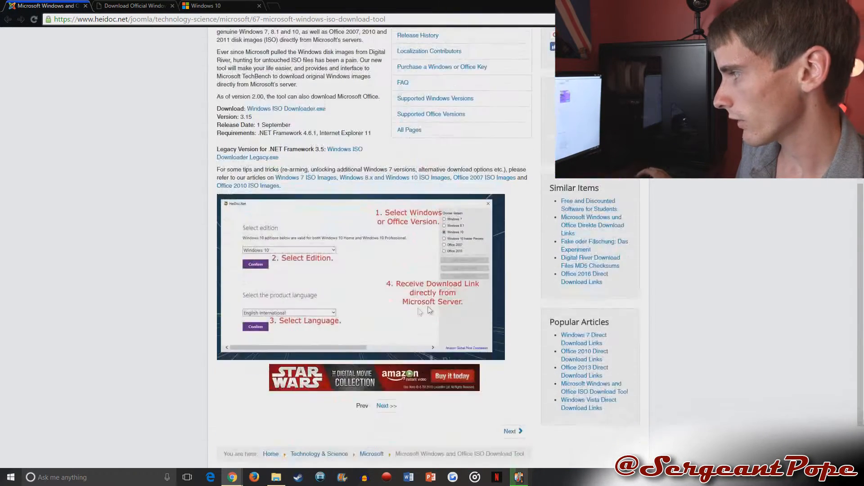
scroll(down, 3)
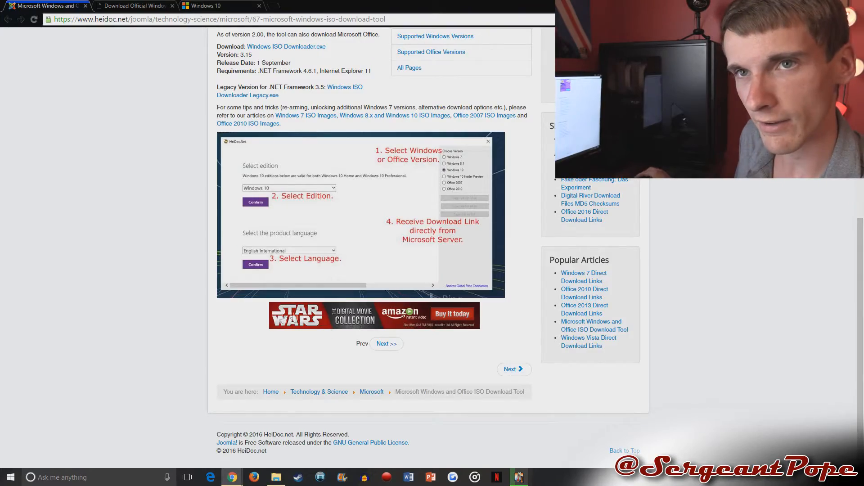
scroll(up, 3)
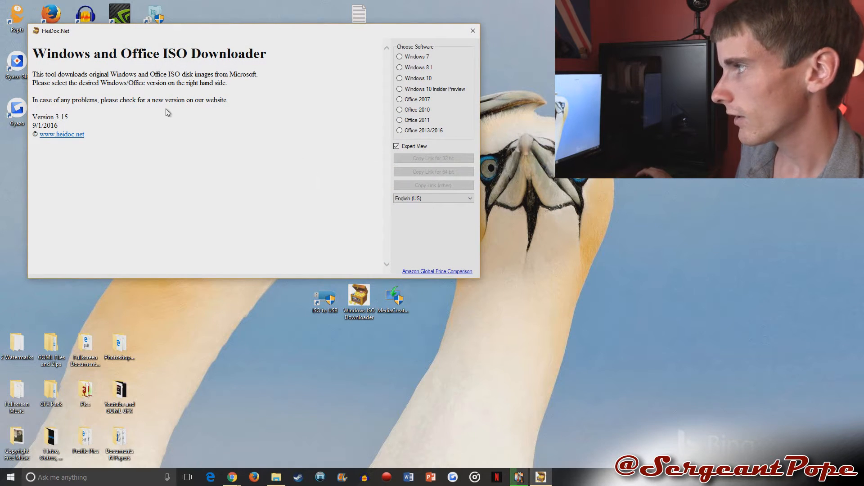
mouse_move(255, 107)
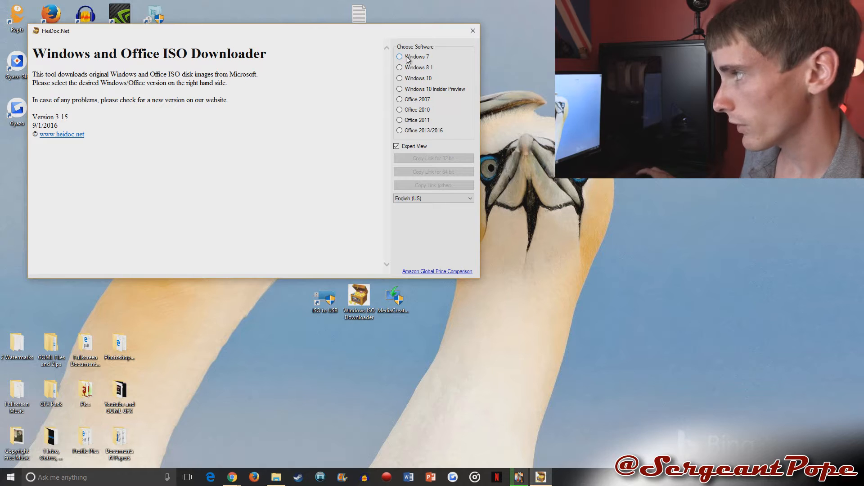
- Choose Windows 7 and pick the Windows 7 Home Premium SP1 edition
click(400, 56)
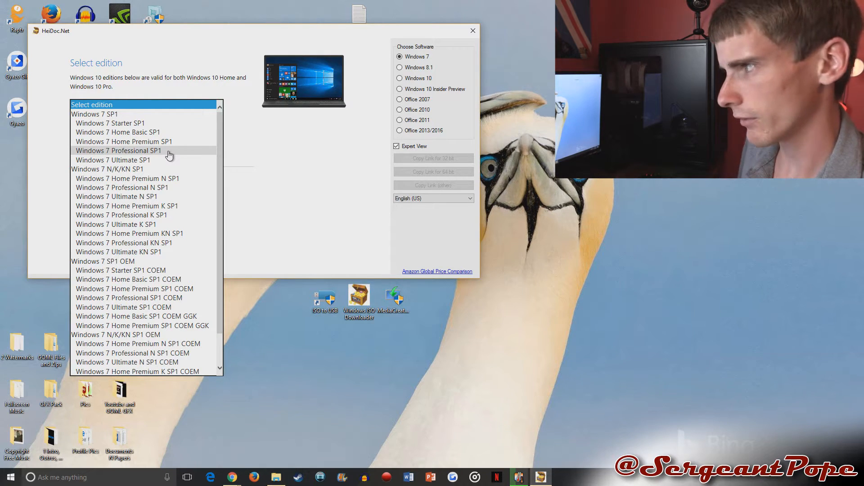
mouse_move(142, 142)
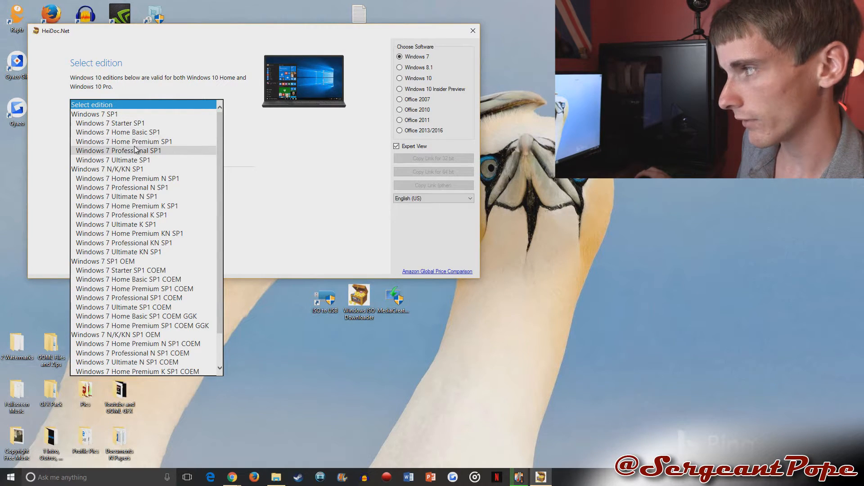
scroll(down, 3)
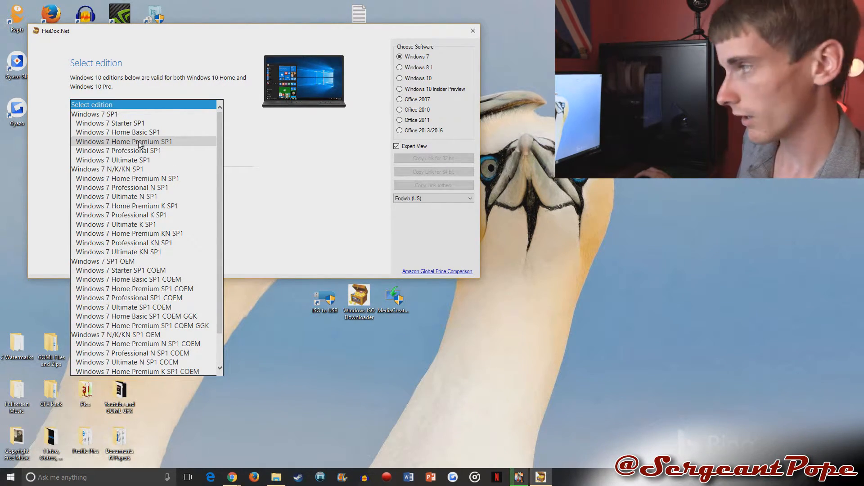
click(125, 141)
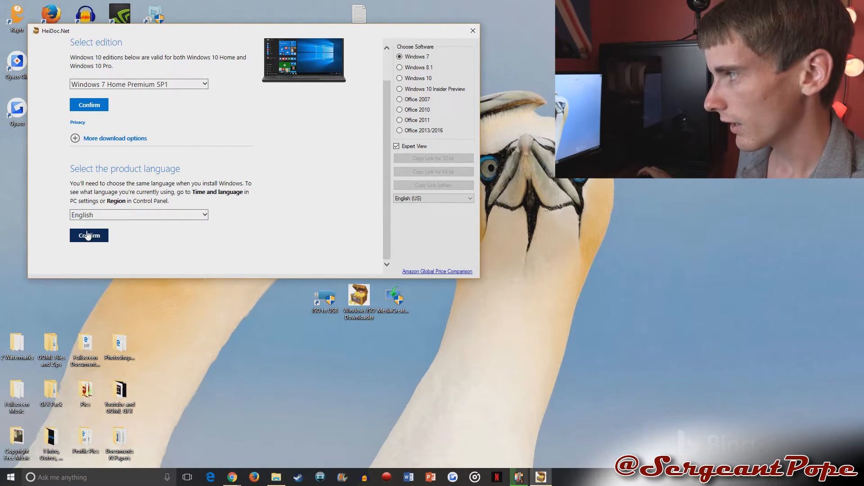
- Confirm English, get the 64-bit download links, then close the ISO downloader
click(89, 235)
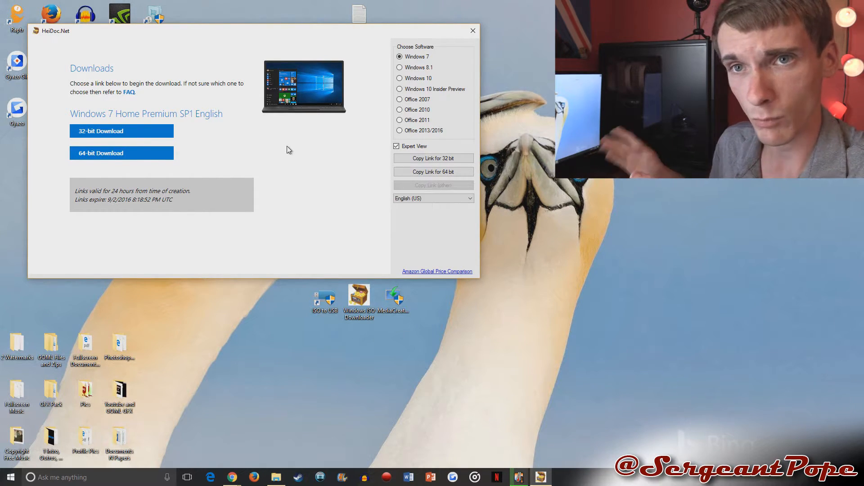
mouse_move(307, 180)
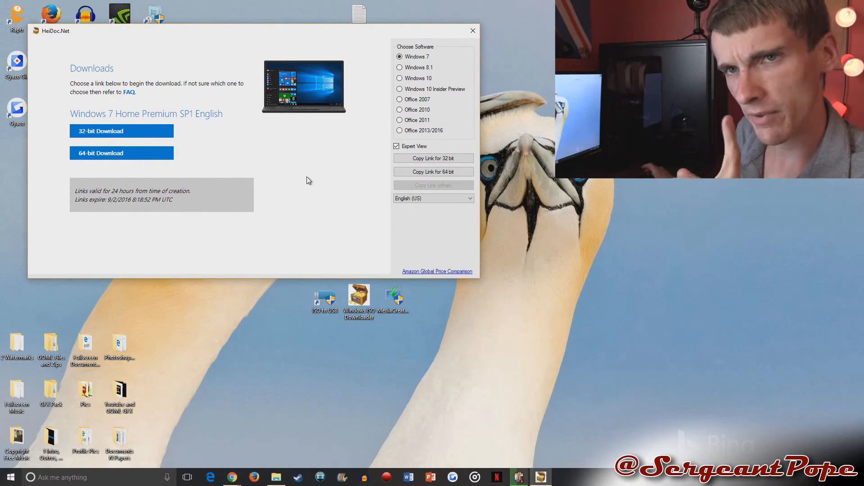
click(399, 67)
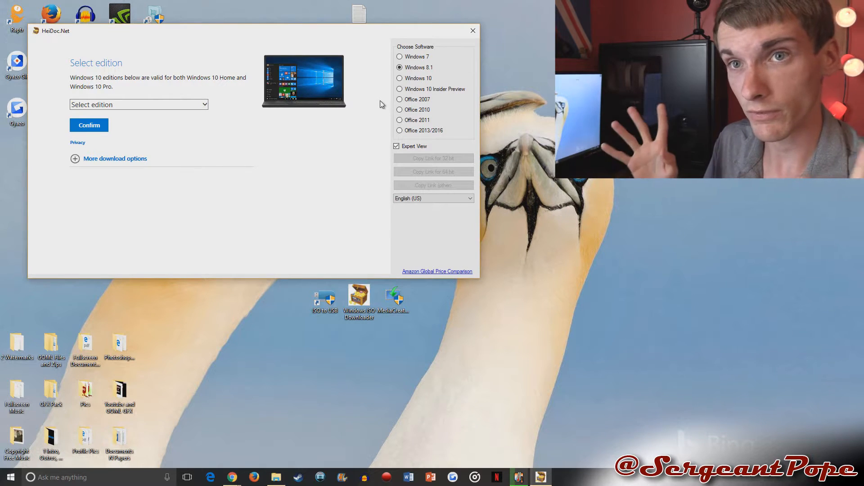
click(472, 30)
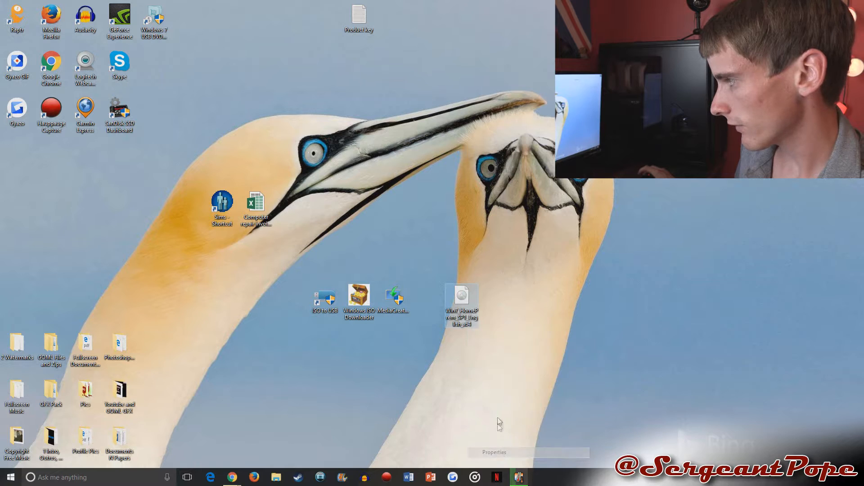
click(494, 452)
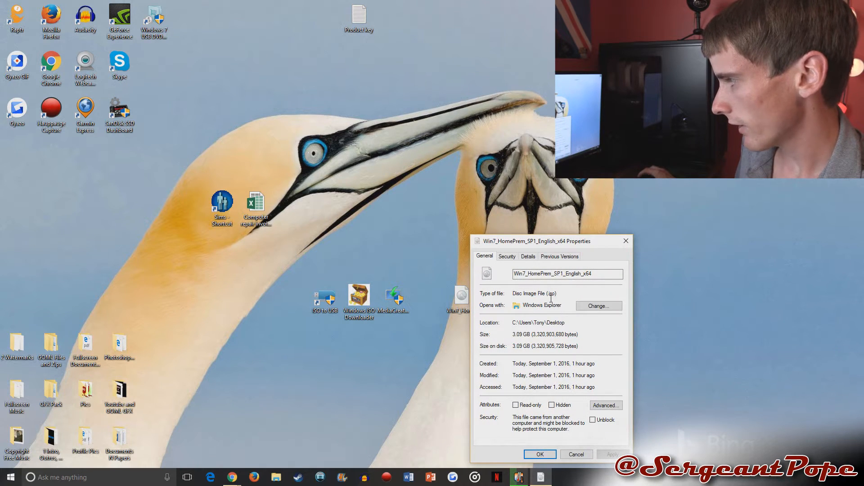
mouse_move(626, 265)
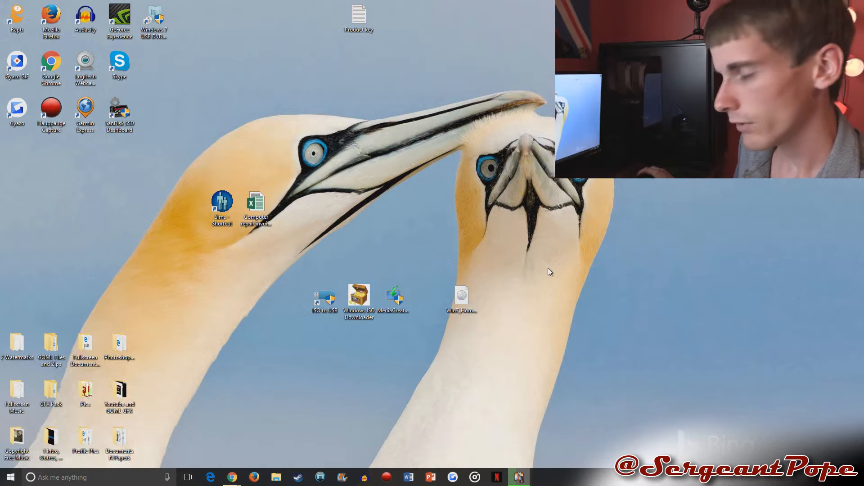
mouse_move(291, 401)
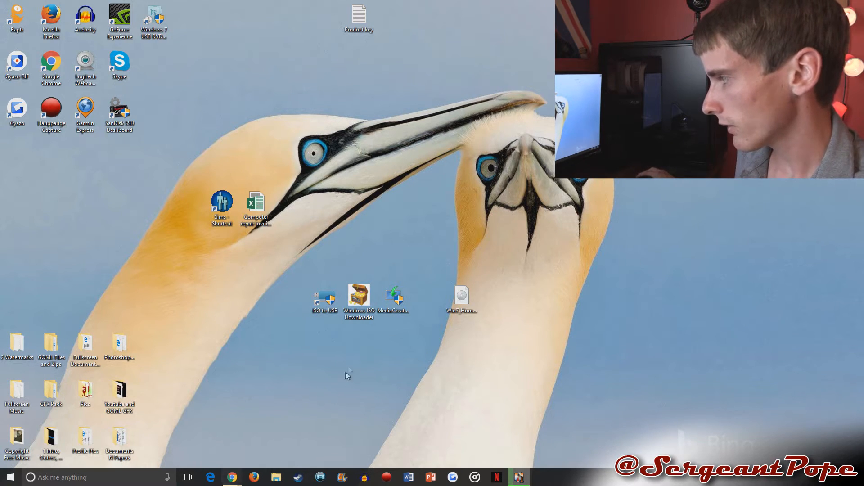
mouse_move(325, 298)
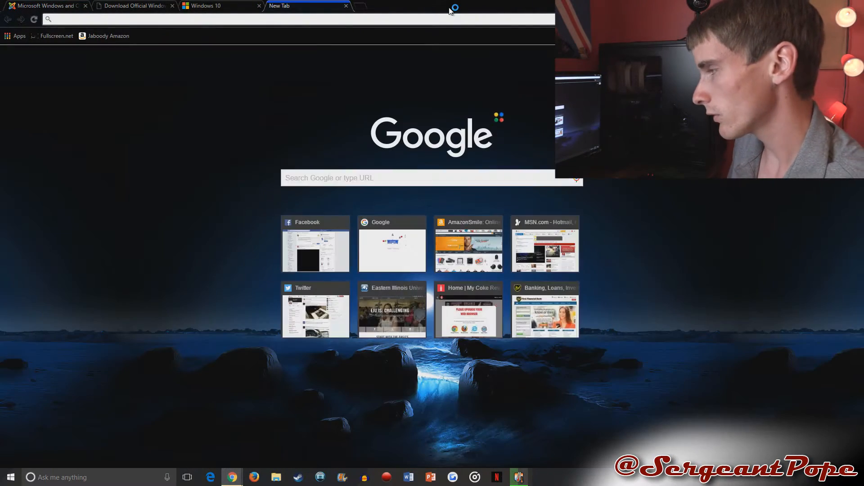
- Search Google for 'iso to usb' and open the isotousb.com result
text(iso to)
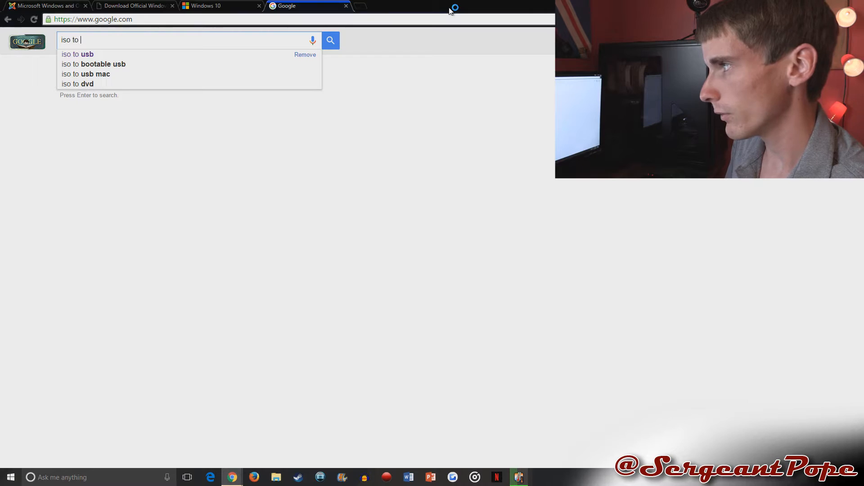
click(77, 54)
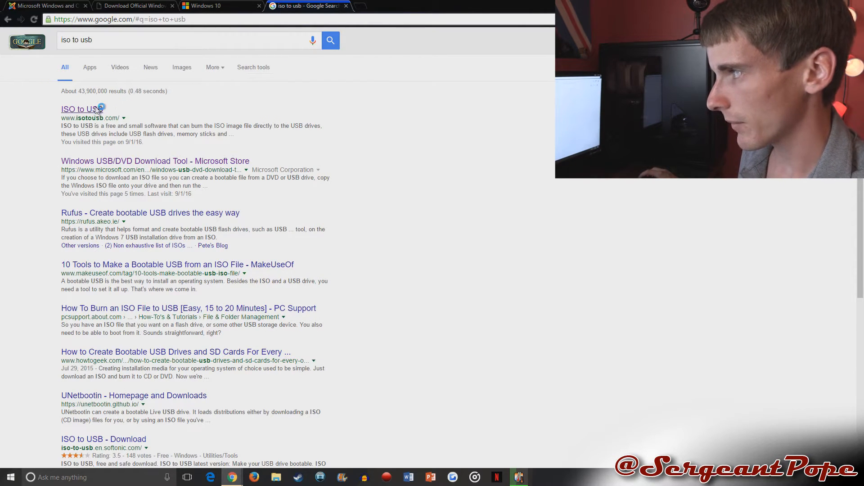
click(77, 109)
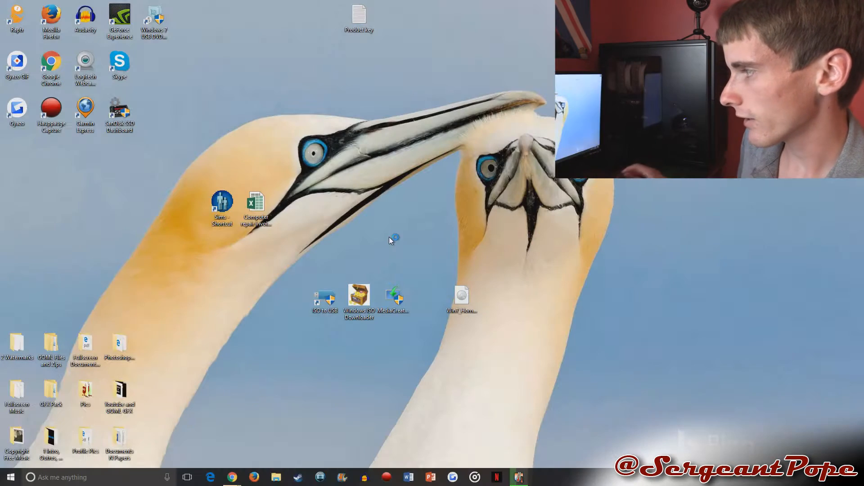
- Launch ISO to USB, load the Win7 Home Premium ISO and target the 57.7 GB N: drive
double_click(325, 298)
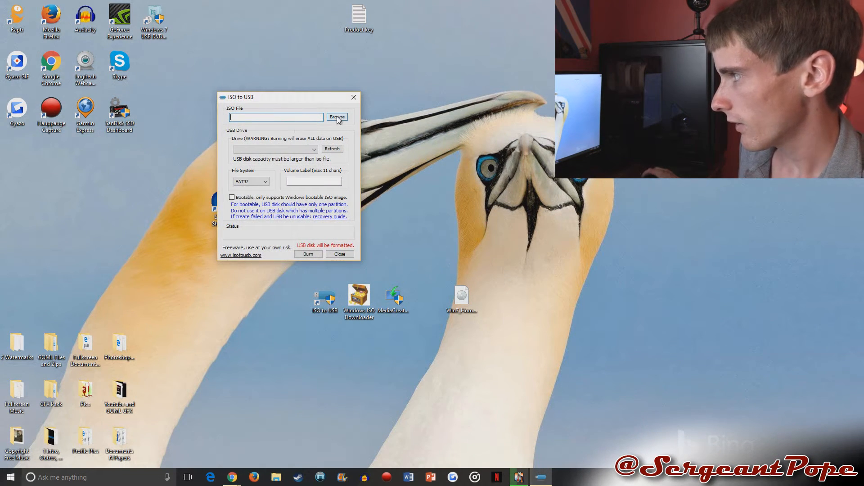
click(337, 117)
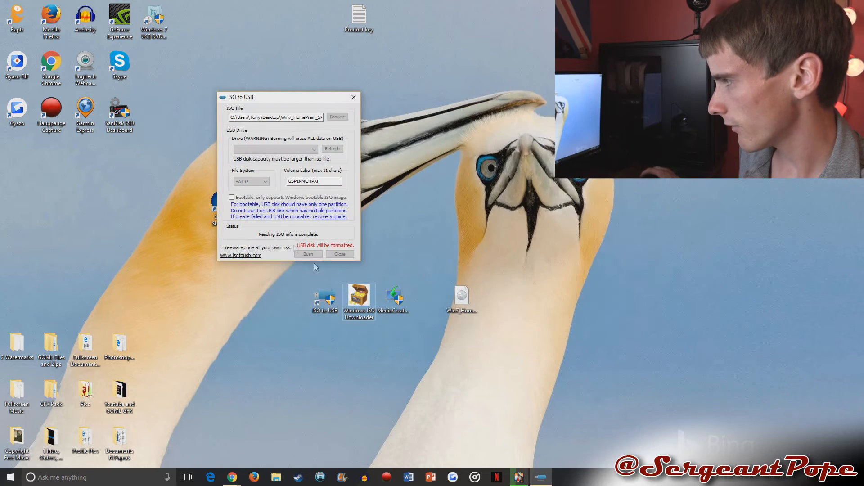
click(332, 149)
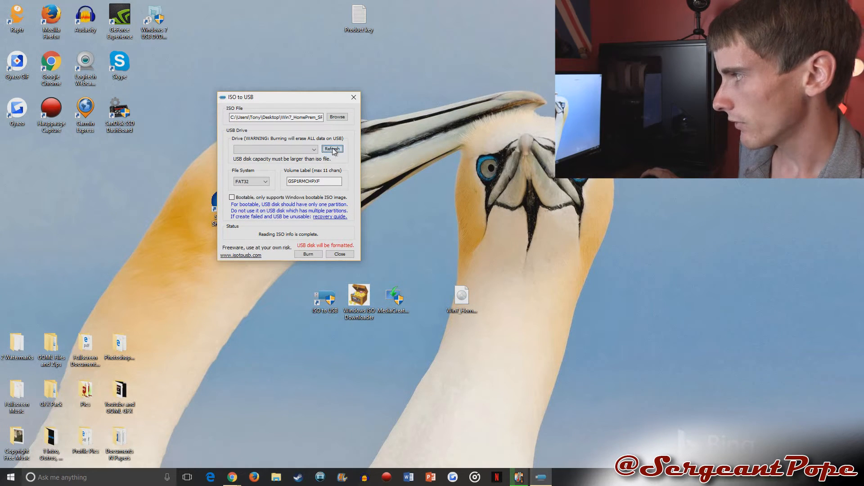
click(275, 150)
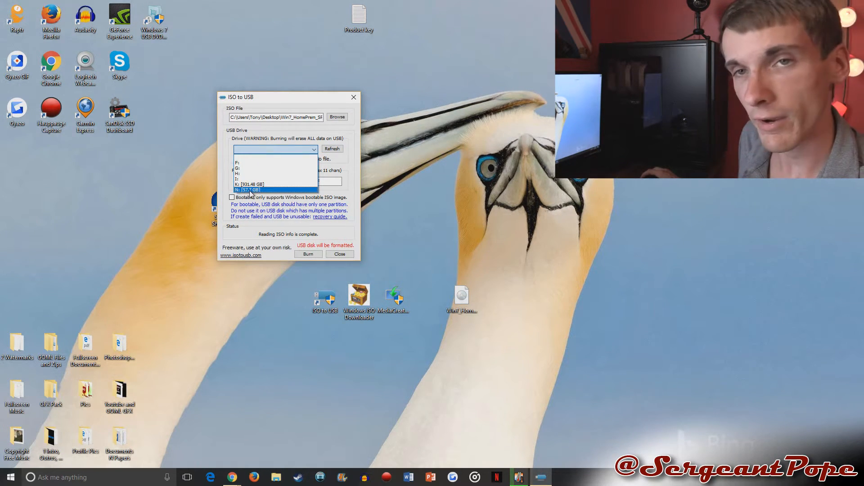
click(249, 190)
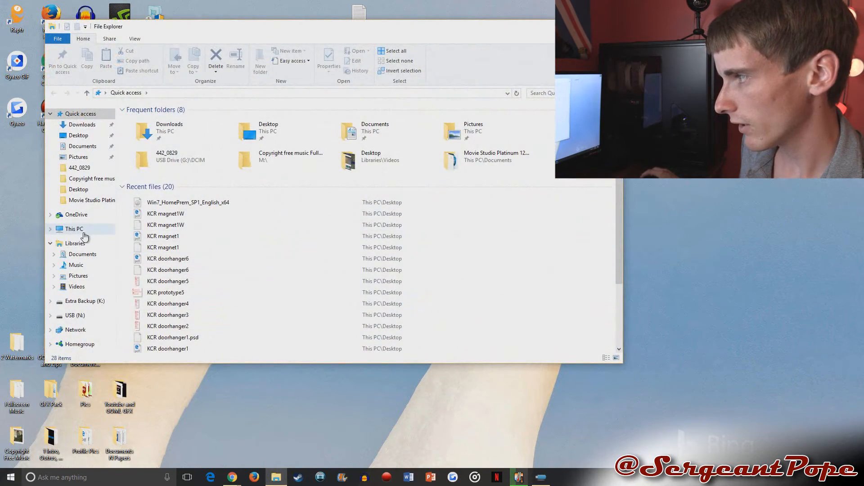
- Show This PC to confirm the USB is drive N: with 57.6 GB free
click(73, 229)
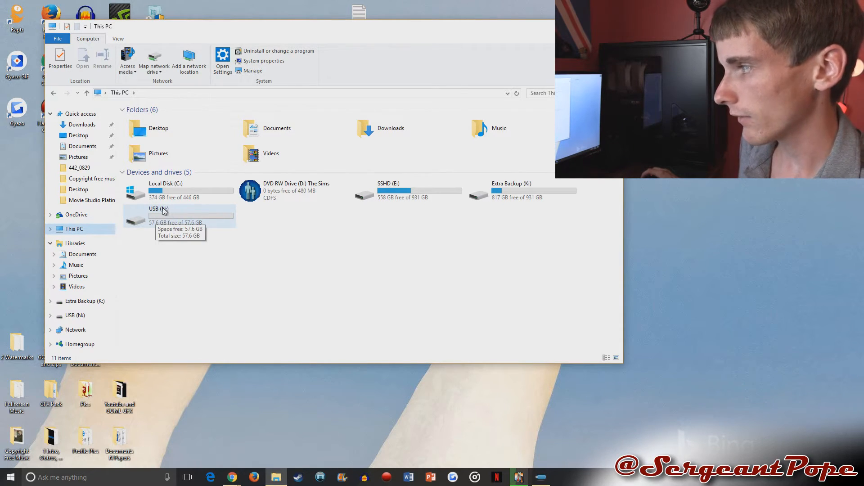
mouse_move(300, 397)
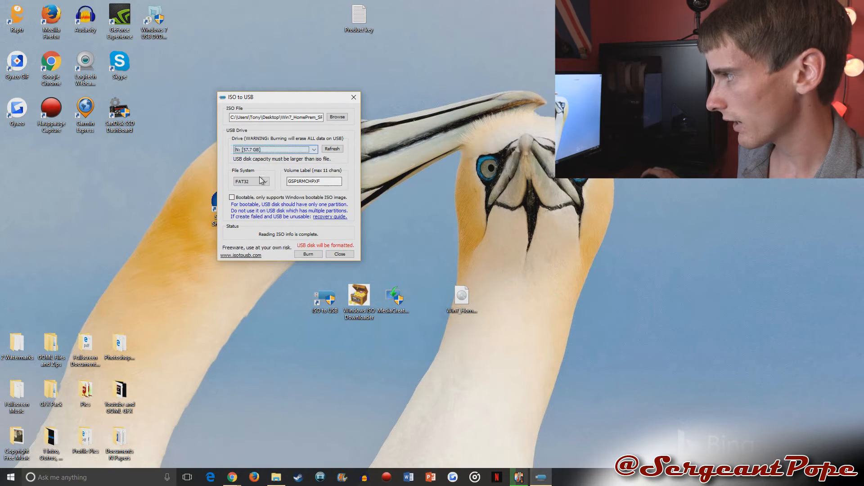
- Set the file system, label the volume Windows7, and start the burn, which errors out
click(267, 181)
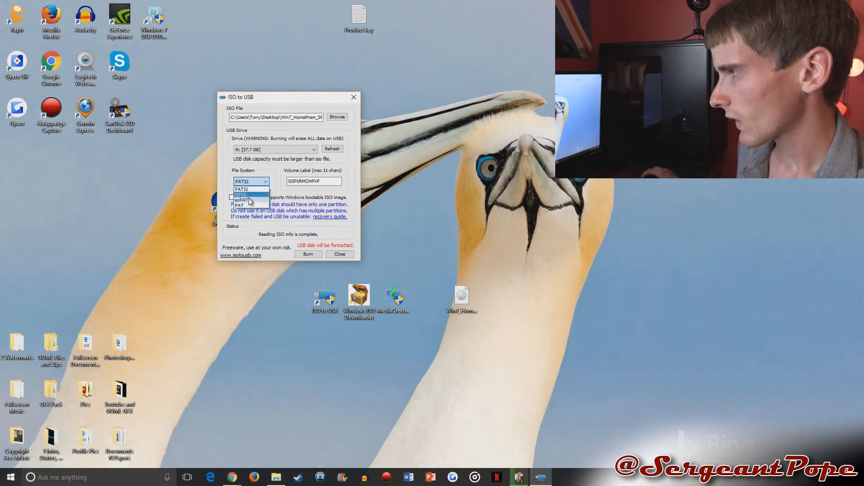
click(241, 194)
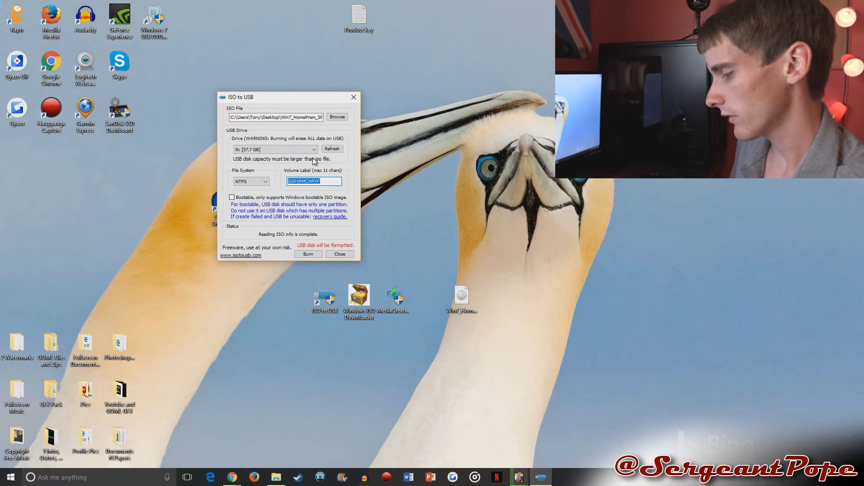
text(Windows7)
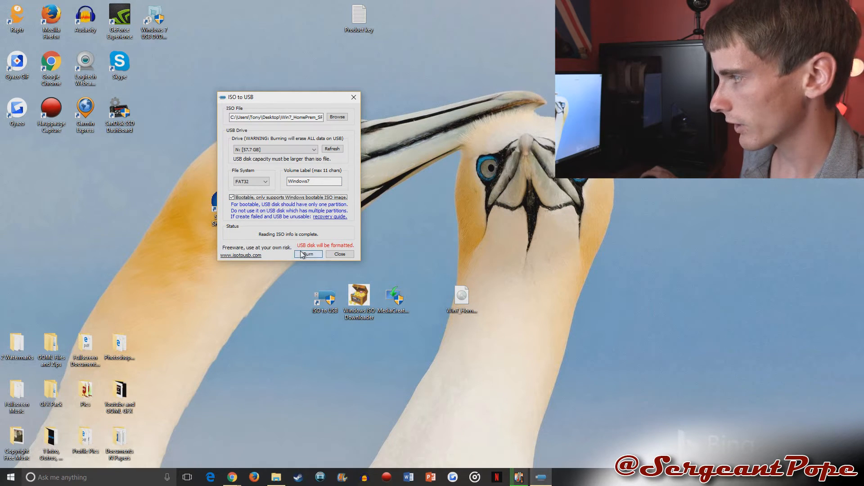
click(308, 254)
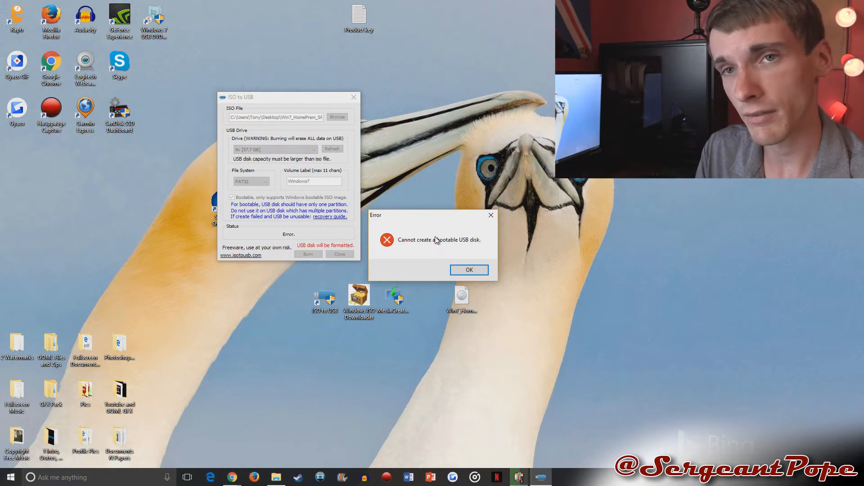
- Dismiss the bootable error and burn again with FAT32 so the drive becomes Windows7 (N:)
click(468, 269)
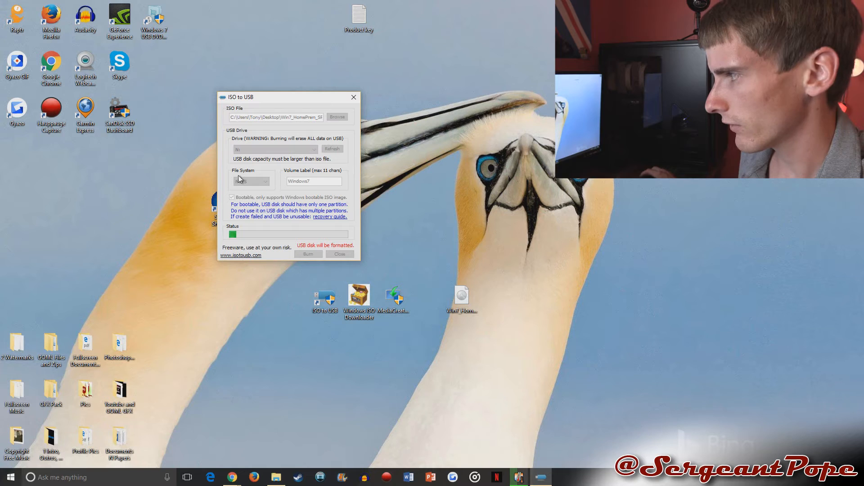
click(252, 181)
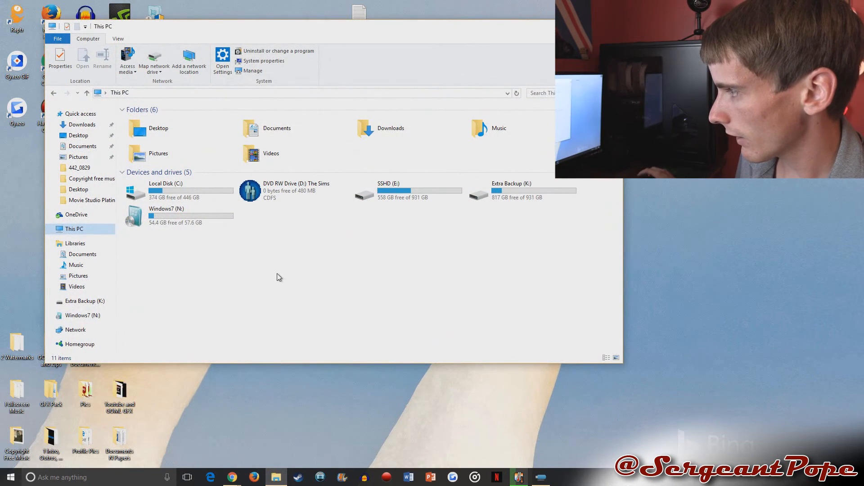
- Open the Windows7 (N:) drive showing boot, efi, sources files and launch Install Windows via setup
click(176, 215)
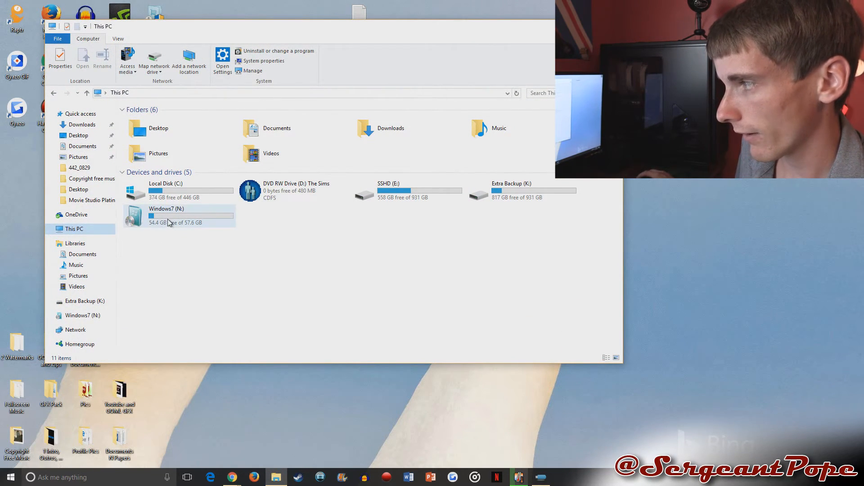
click(179, 215)
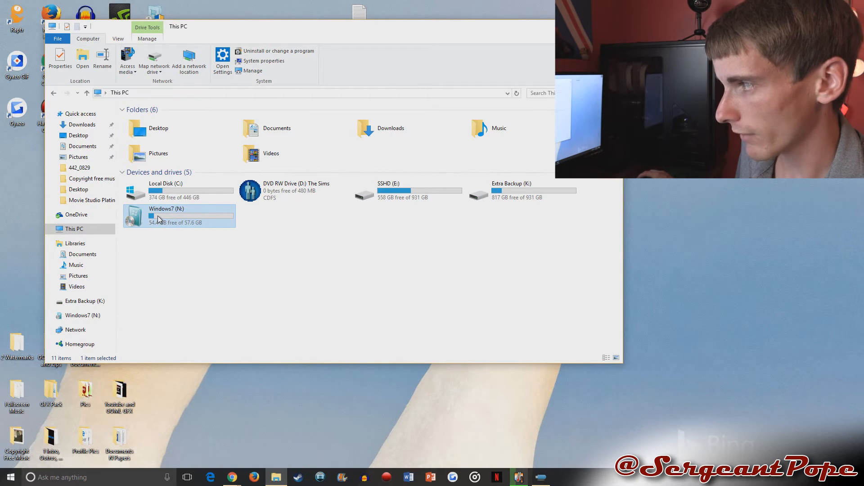
double_click(166, 215)
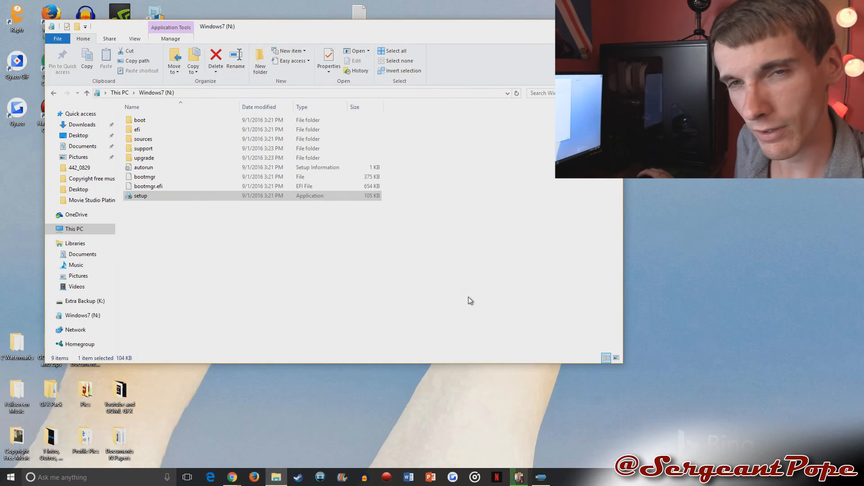
double_click(141, 195)
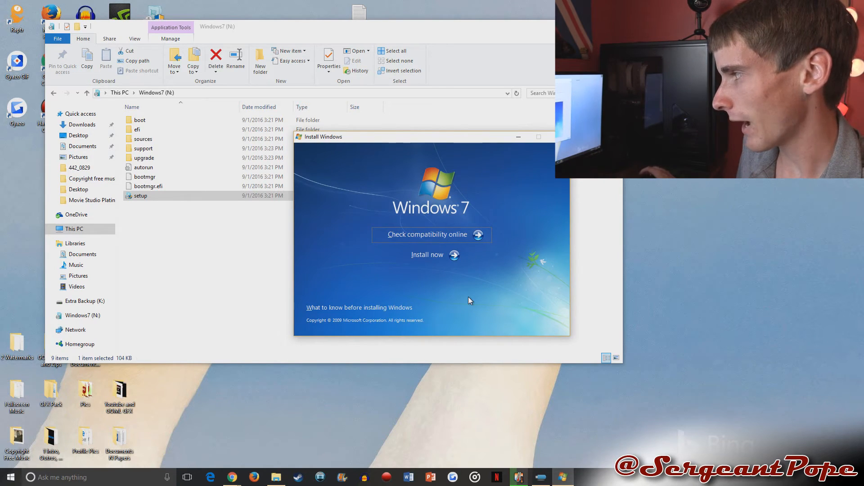